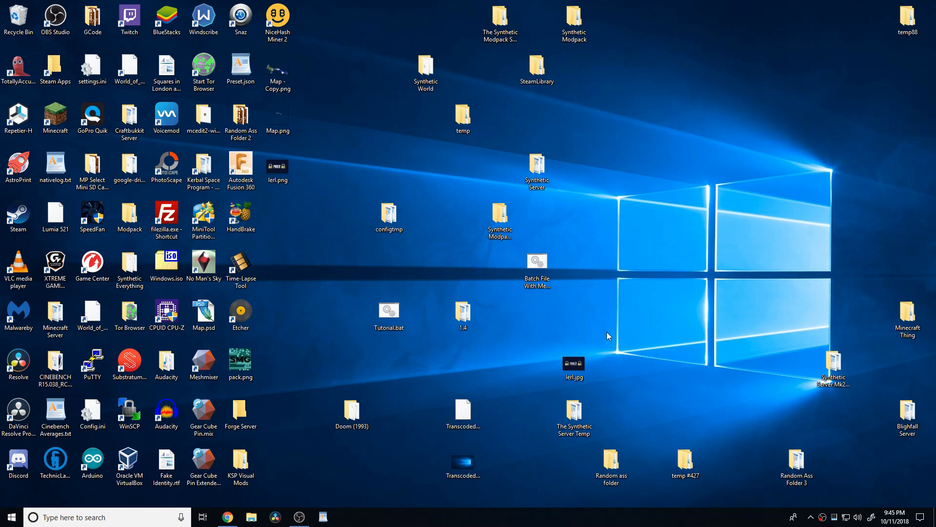
mouse_move(333, 380)
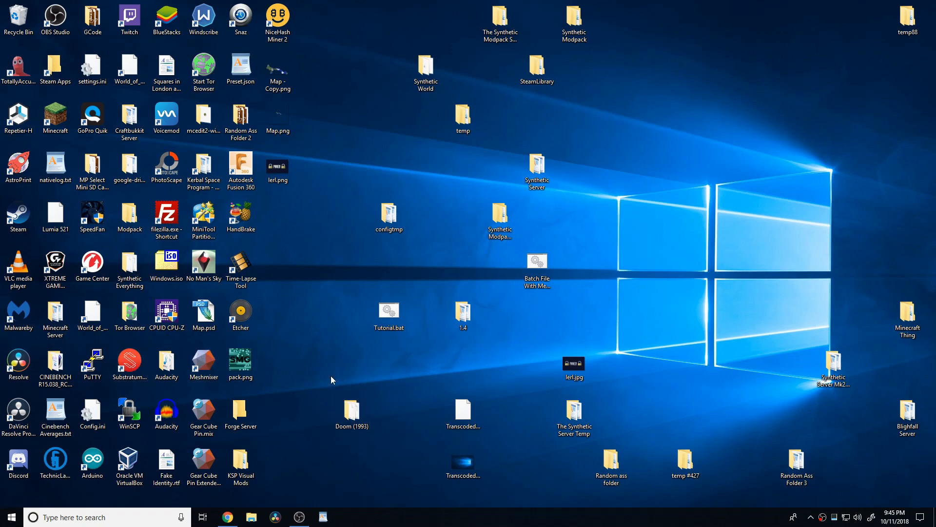
Launch Chrome and open the Autodesk Meshmixer result from the Google search
click(228, 516)
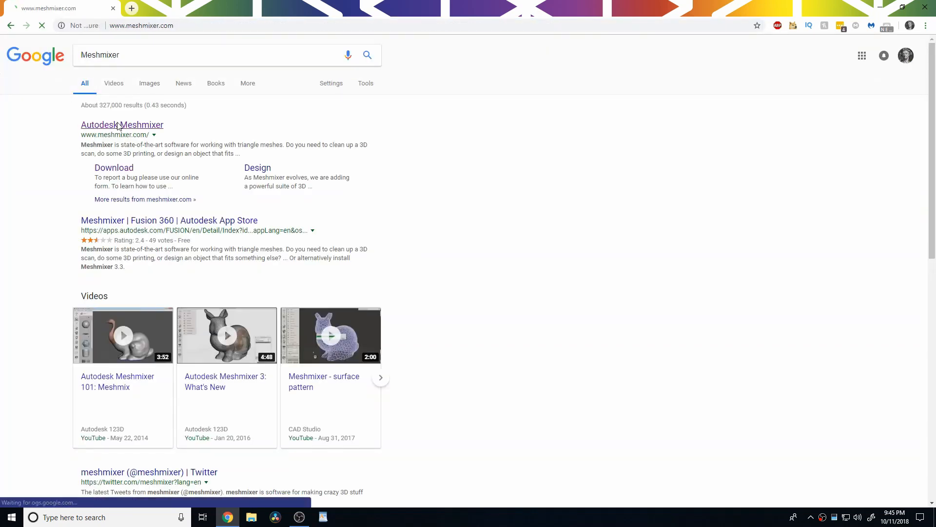
click(121, 125)
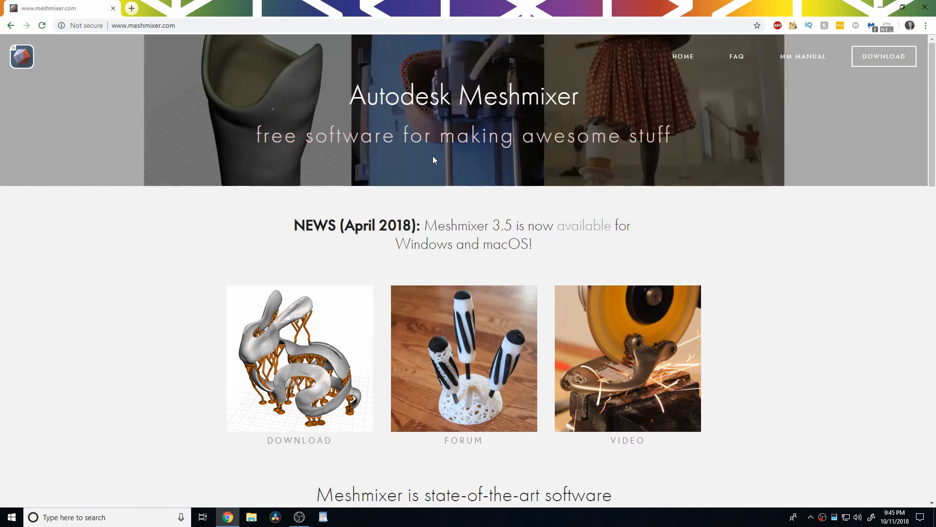
mouse_move(834, 12)
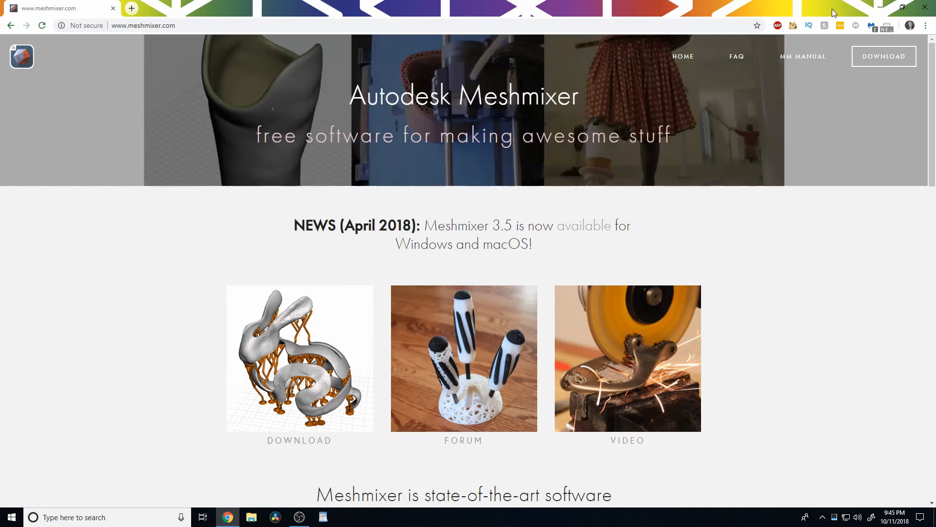
Go to the Meshmixer download page and scroll through installers and system requirements
click(883, 56)
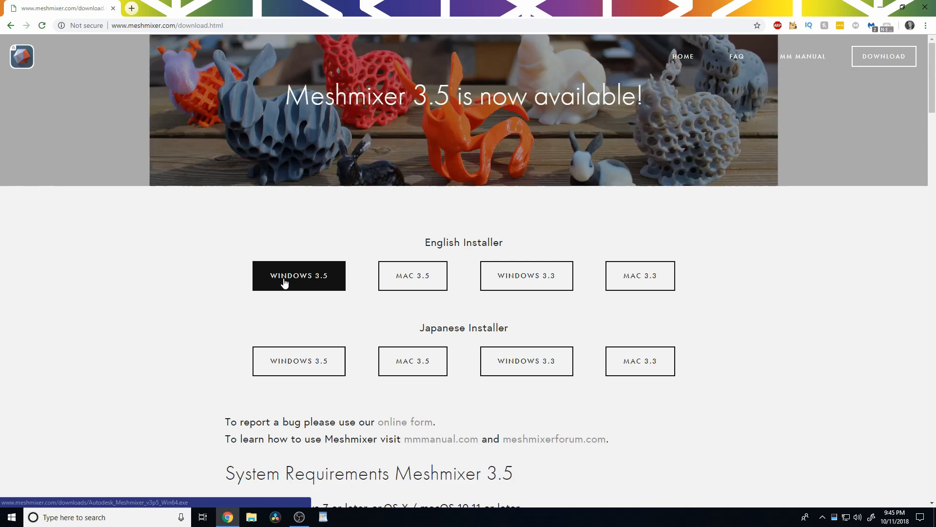
scroll(down, 3)
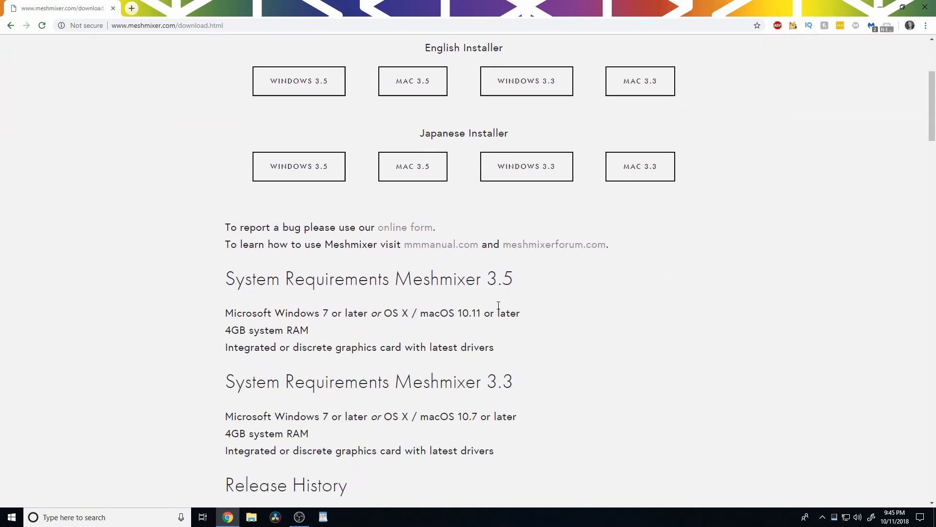
scroll(down, 3)
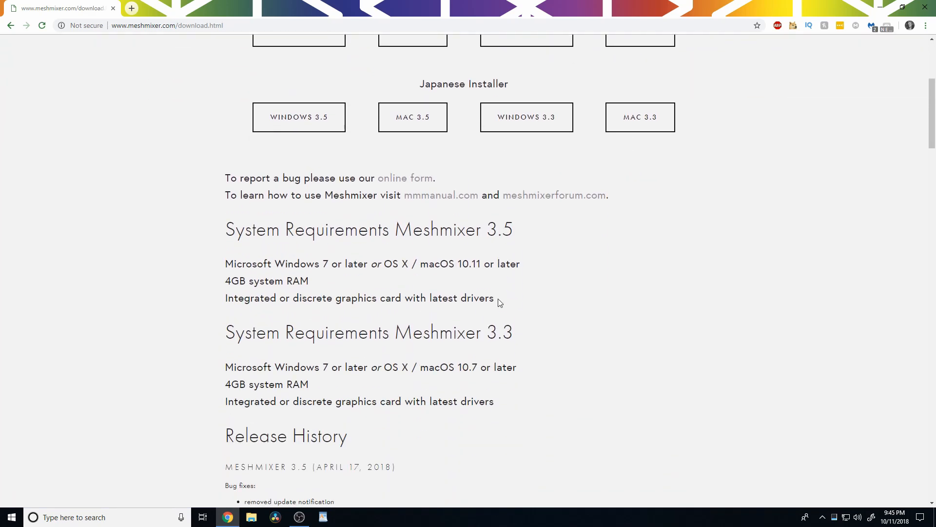
scroll(up, 3)
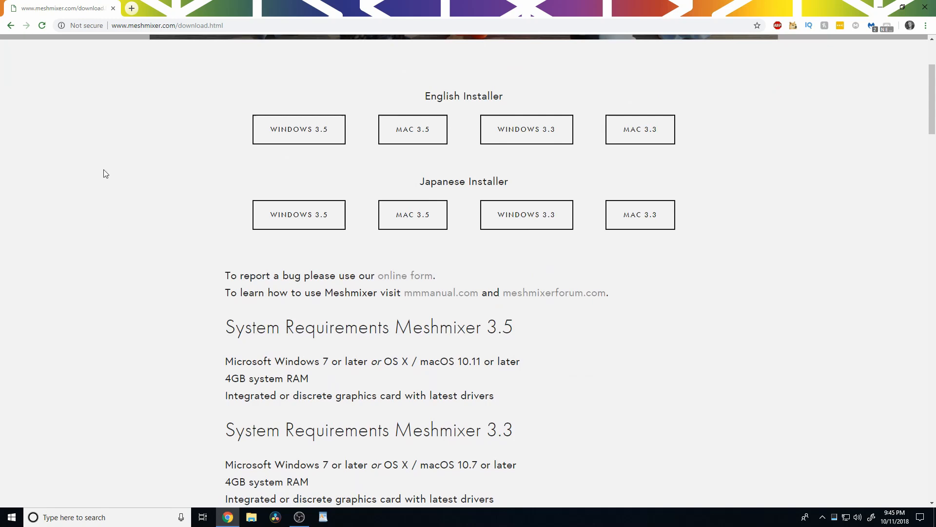
scroll(down, 3)
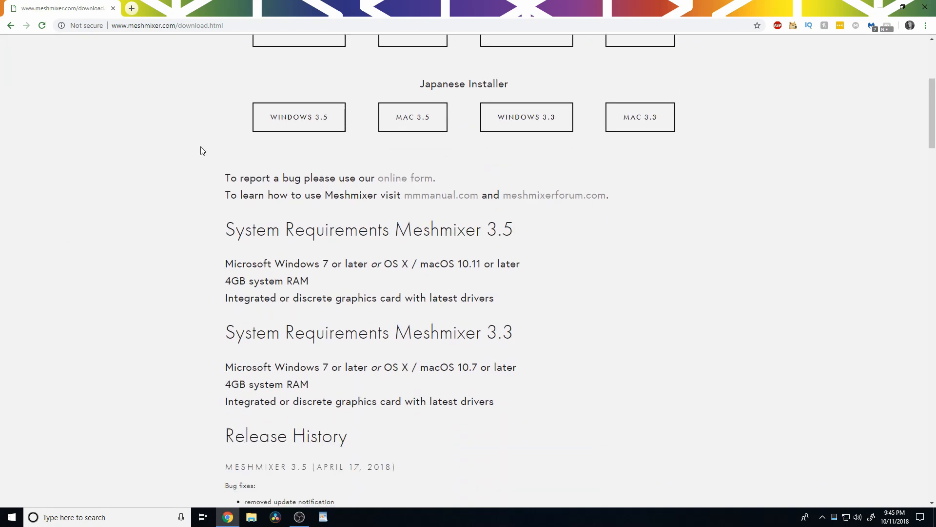
scroll(down, 3)
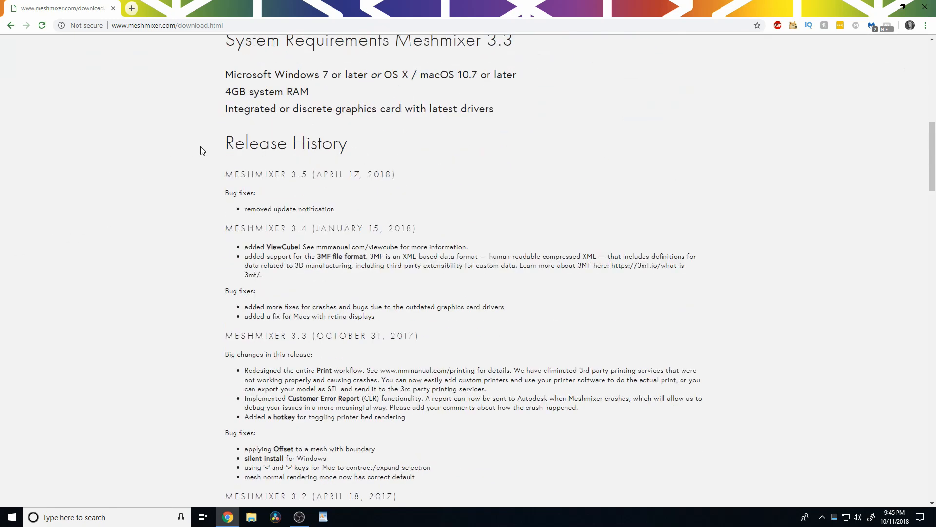
mouse_move(775, 4)
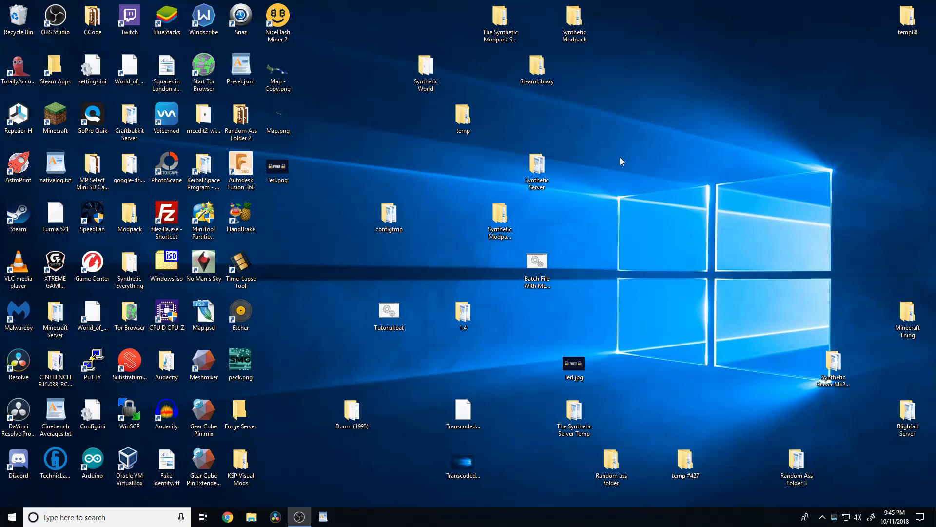
Launch Meshmixer from the desktop shortcut and maximize its window
click(204, 359)
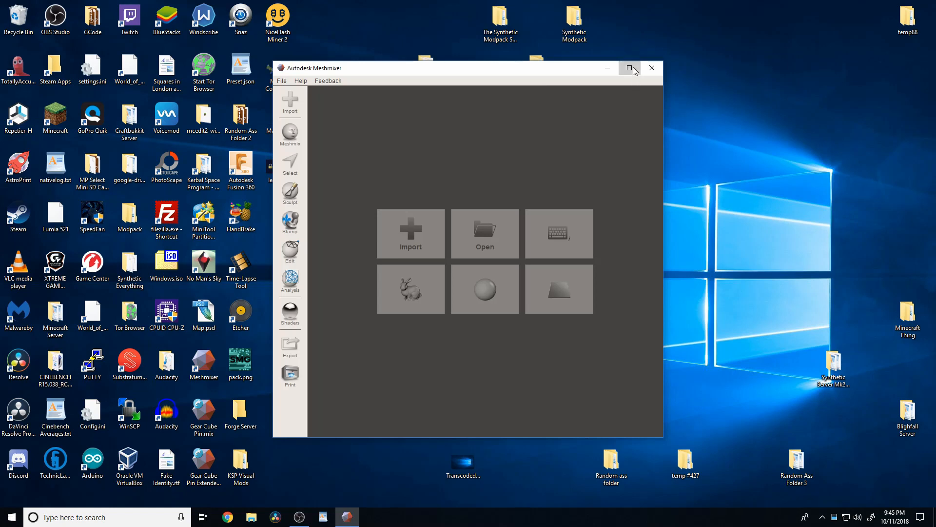
click(629, 67)
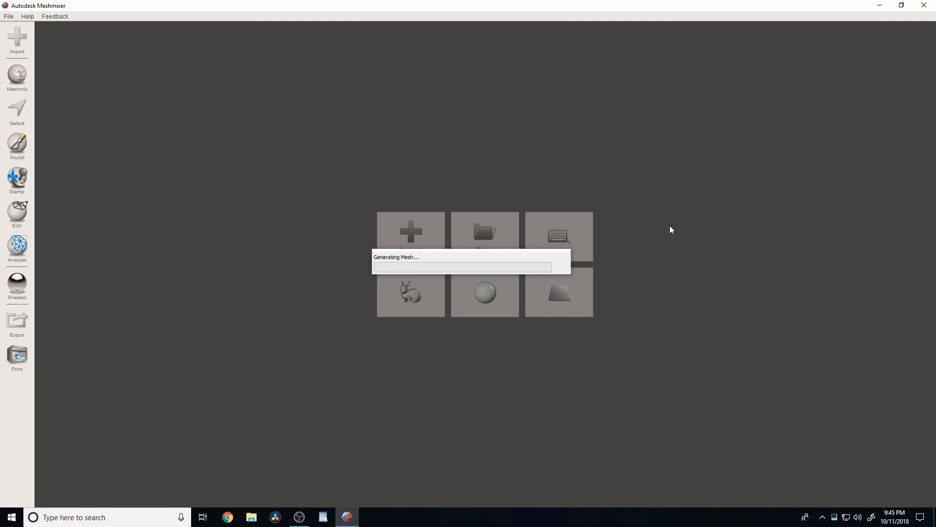
mouse_move(605, 248)
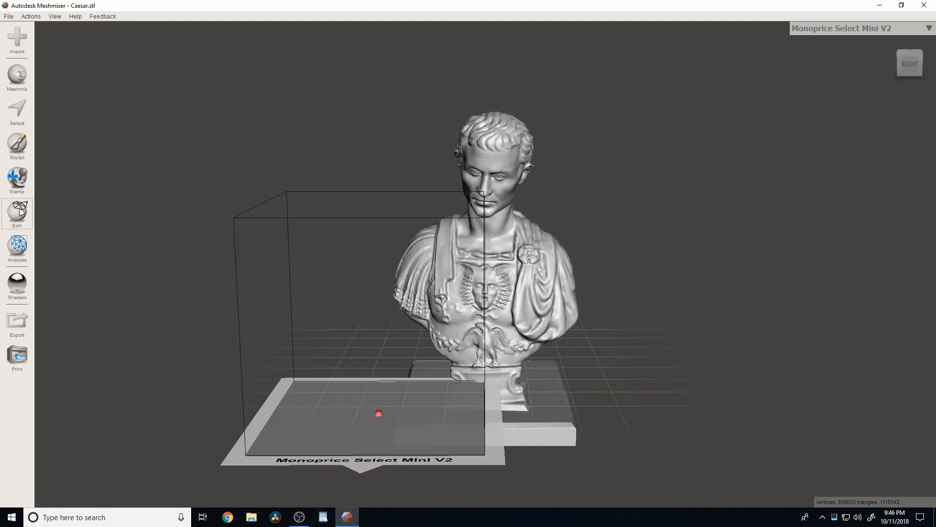
mouse_move(21, 220)
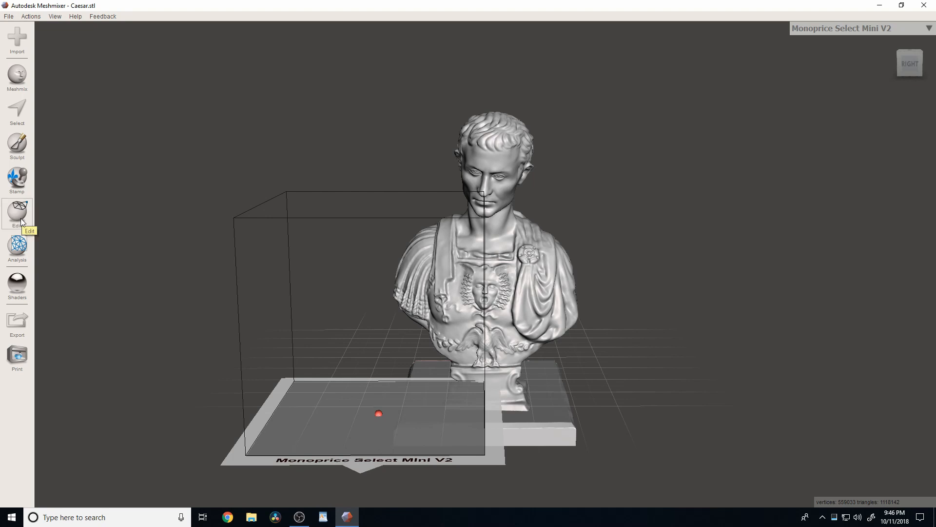
Start an Edit > Plane Cut on the Caesar bust to remove the pedestal
click(17, 213)
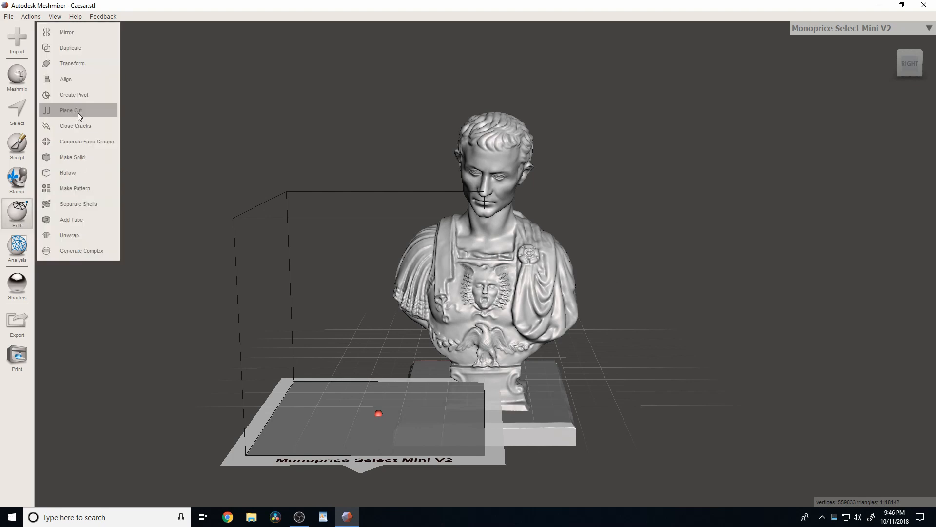
click(70, 110)
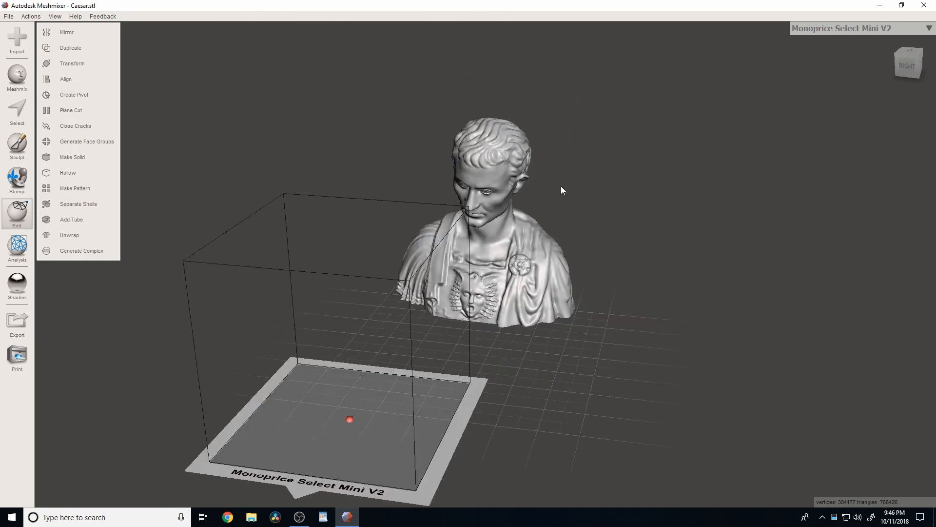
mouse_move(400, 225)
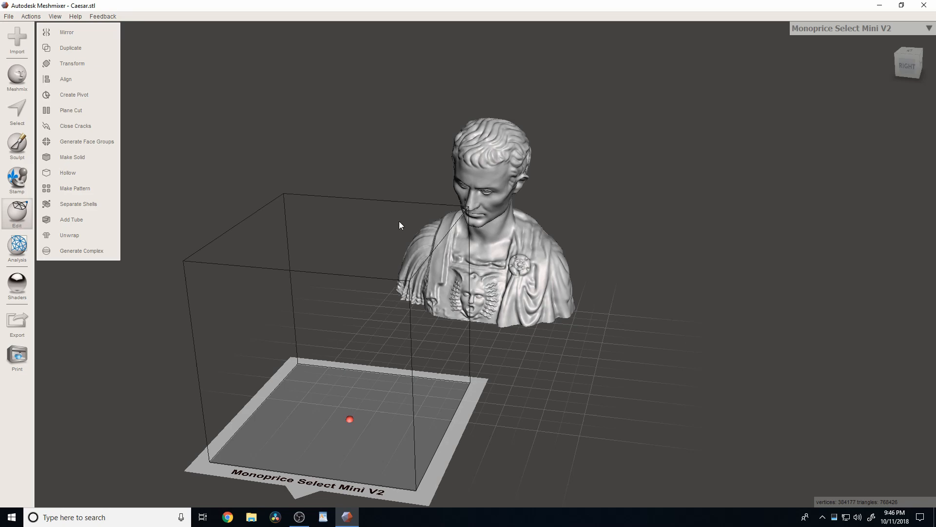
mouse_move(437, 163)
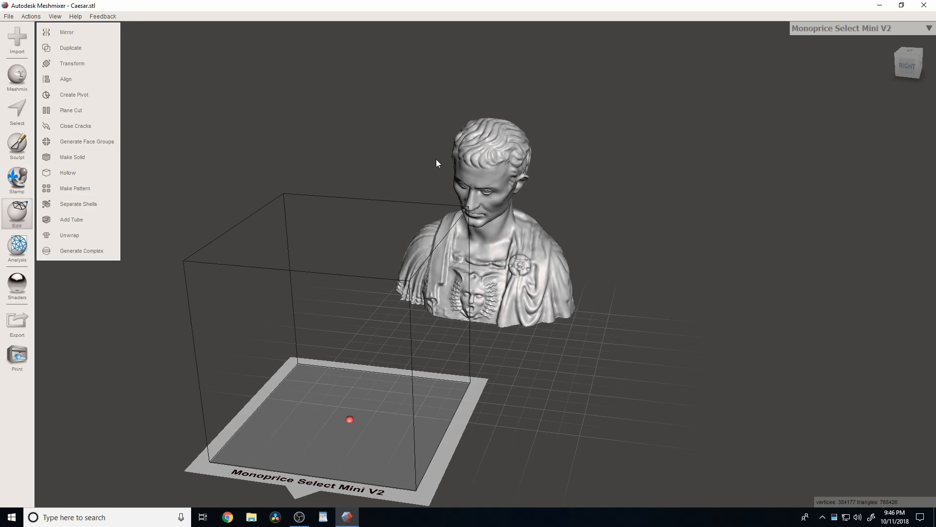
Start another plane cut on the restored bust, then orbit to look down on it
click(71, 111)
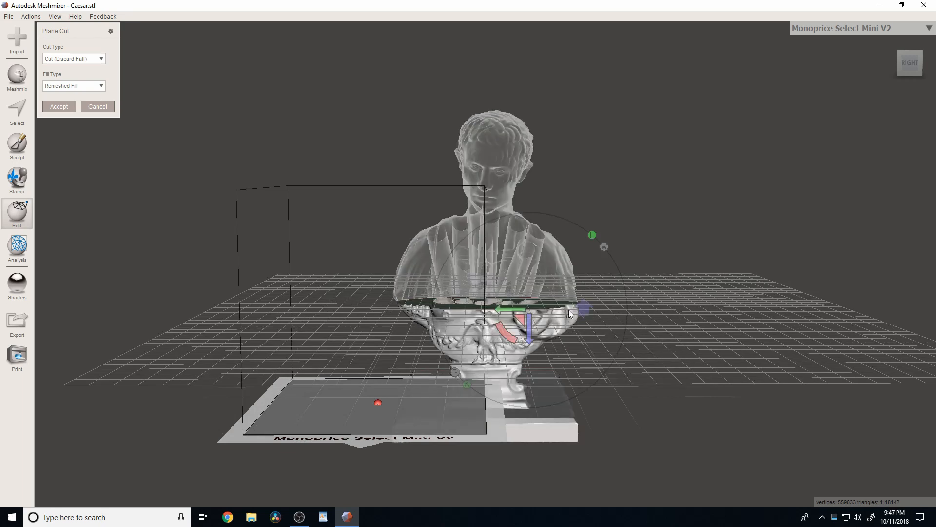
mouse_move(455, 228)
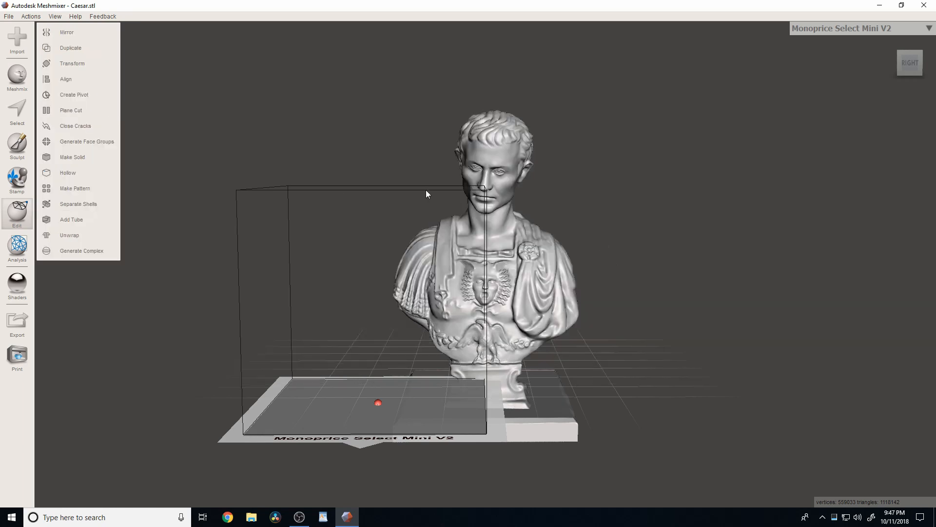
drag(428, 194, 496, 263)
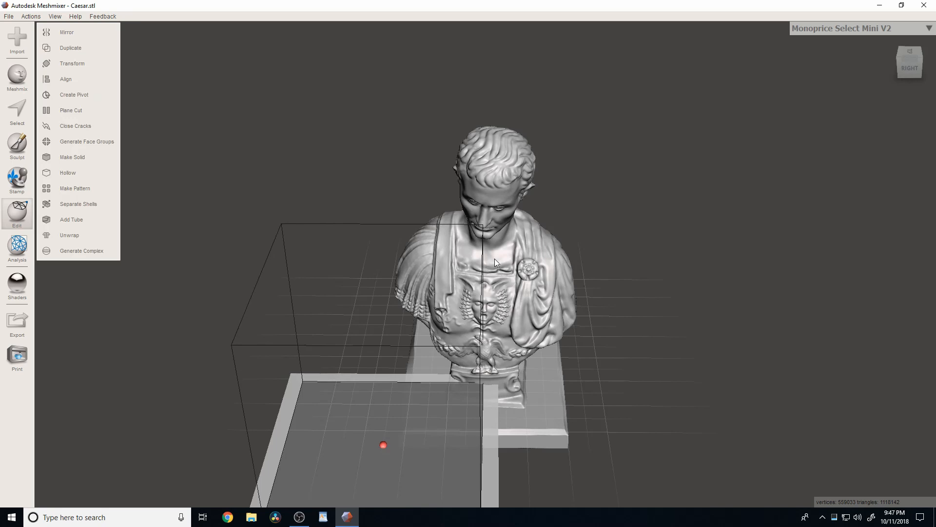
mouse_move(502, 283)
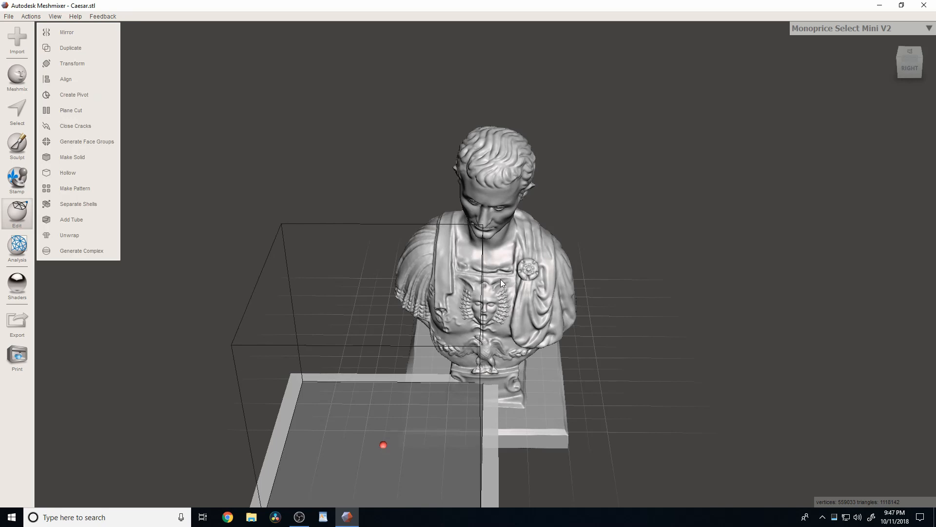
mouse_move(57, 321)
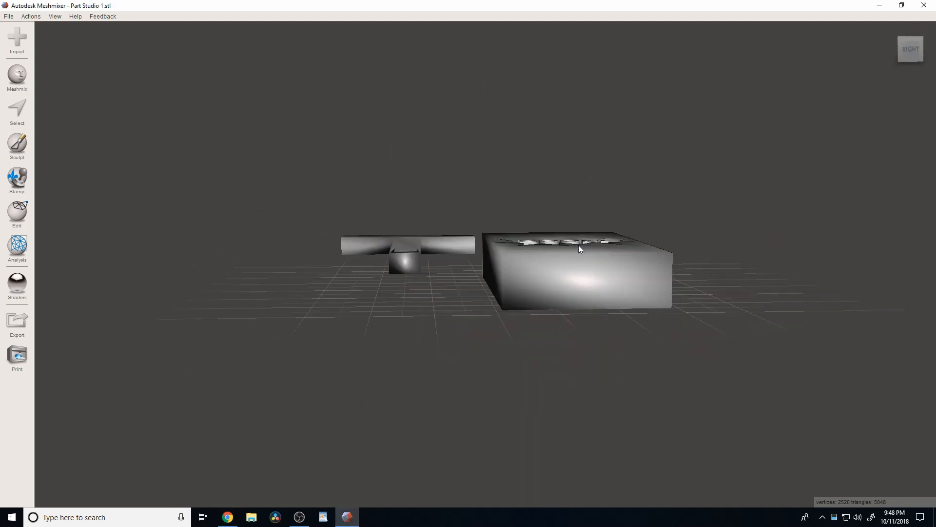
View the two switch-cover parts from above and select the T-shaped piece
drag(579, 250, 570, 211)
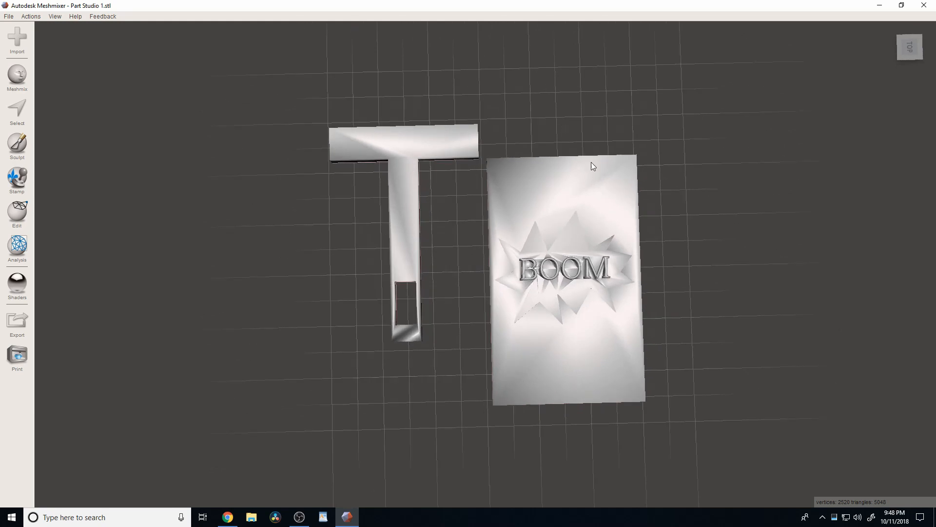
mouse_move(583, 187)
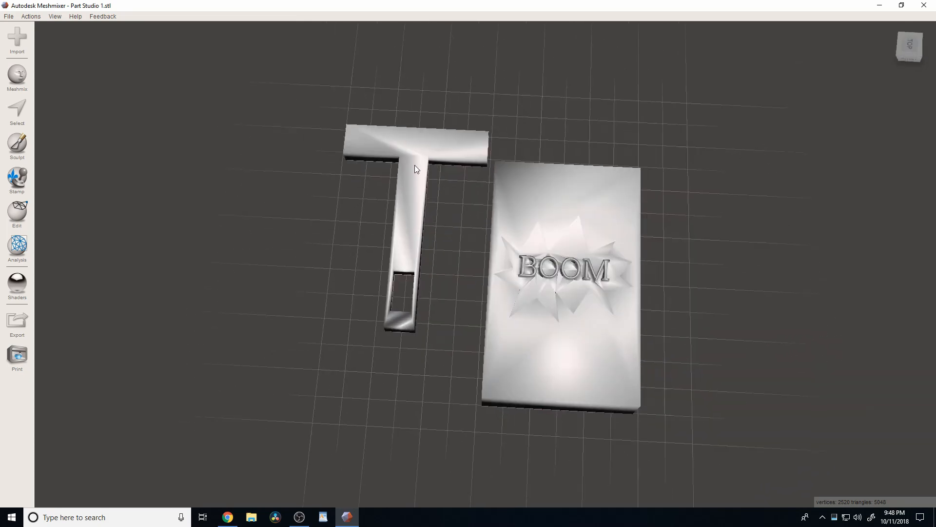
click(17, 109)
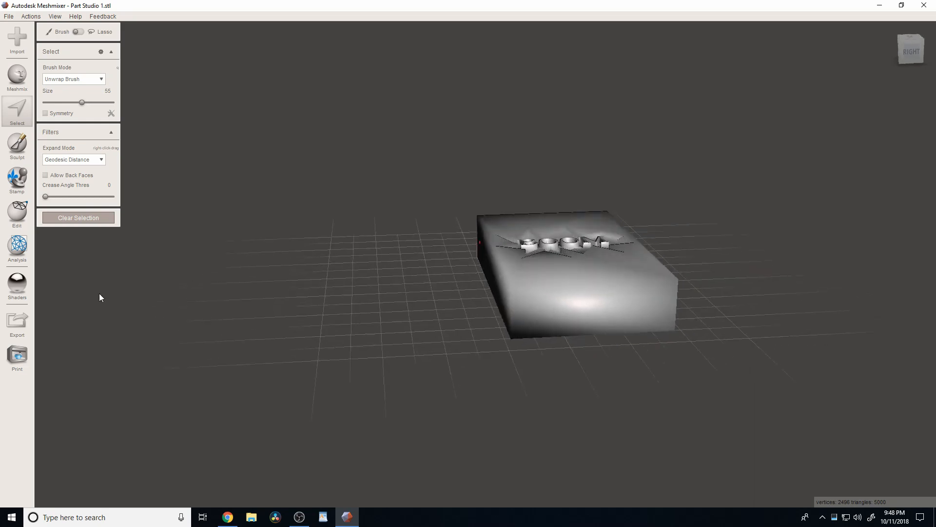
Export the remaining BOOM cover block as an STL file
click(17, 322)
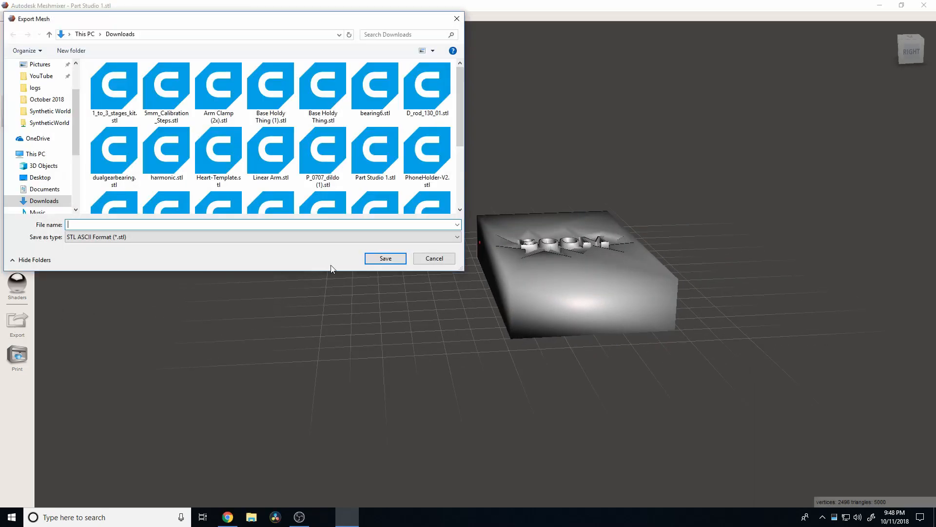
click(434, 258)
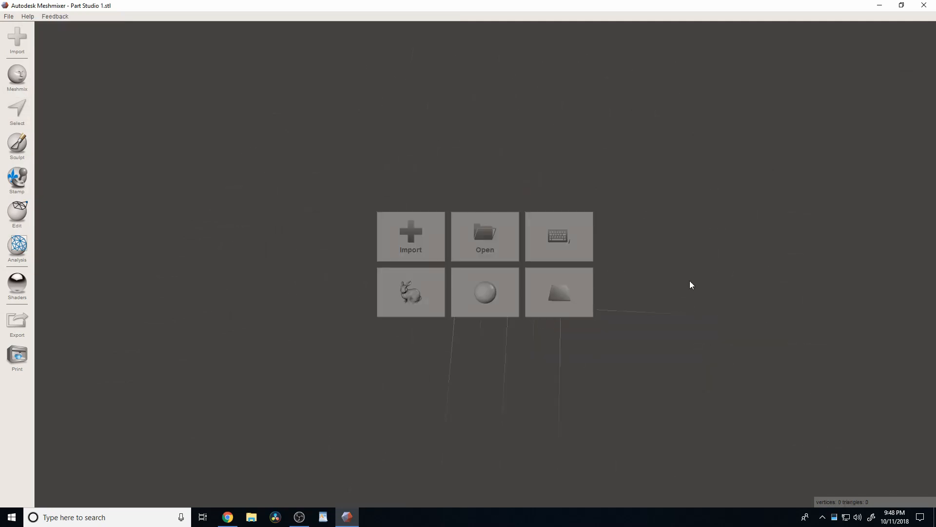
mouse_move(600, 362)
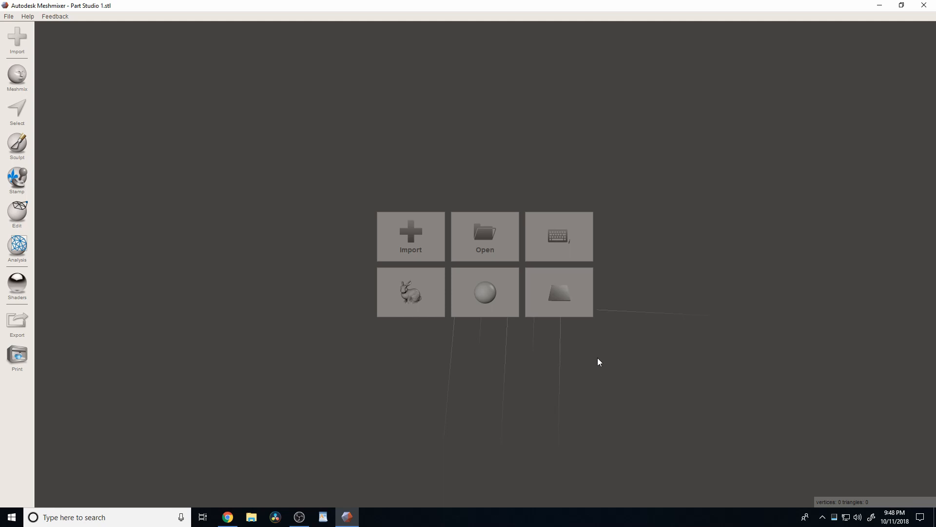